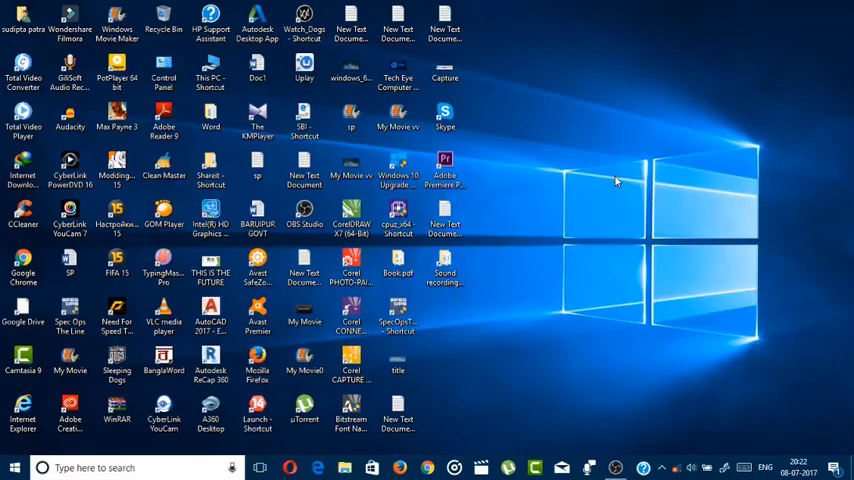
{"action": "mouse_move", "coordinate": [547, 397]}
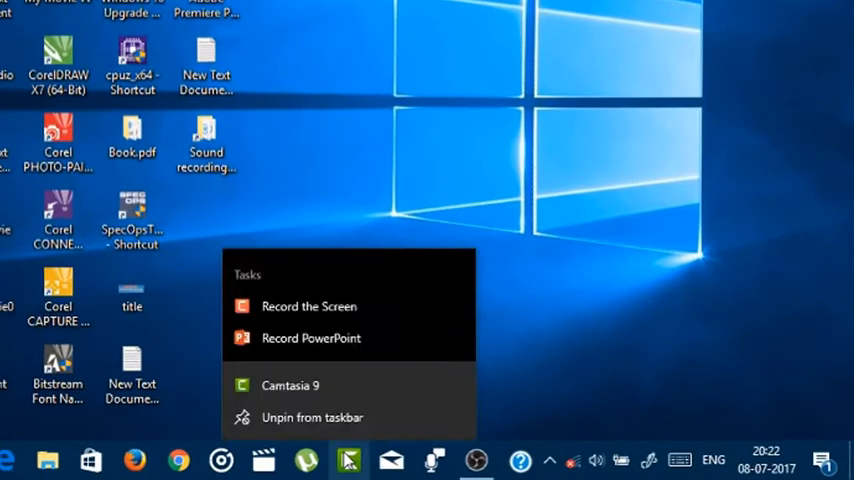
{"action": "mouse_move", "coordinate": [443, 347]}
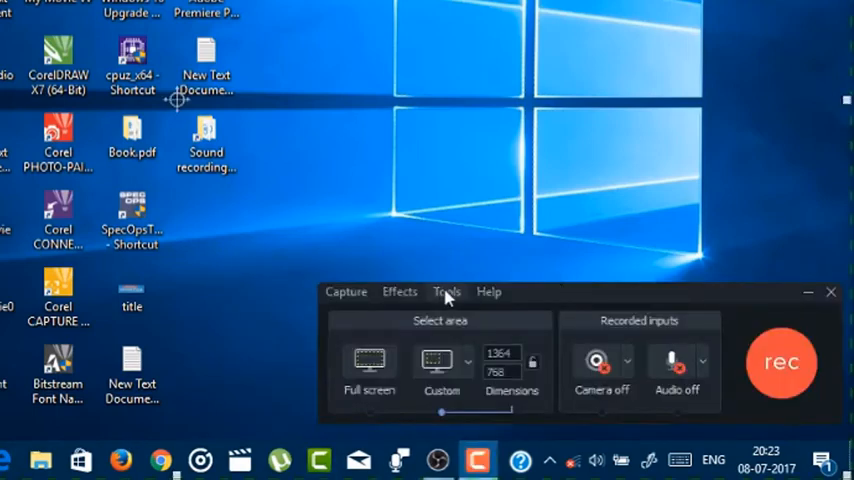
Open the Camtasia Recorder Options dialog from the Tools menu
{"action": "left_click", "coordinate": [446, 291]}
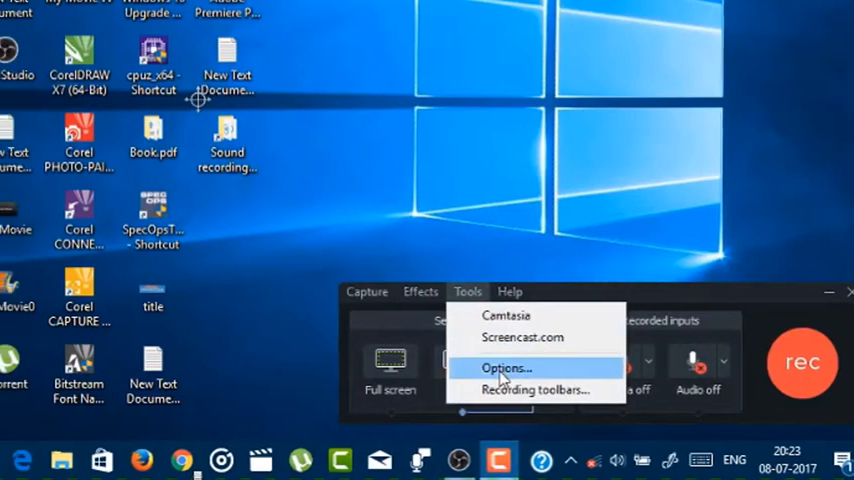
{"action": "left_click", "coordinate": [505, 368]}
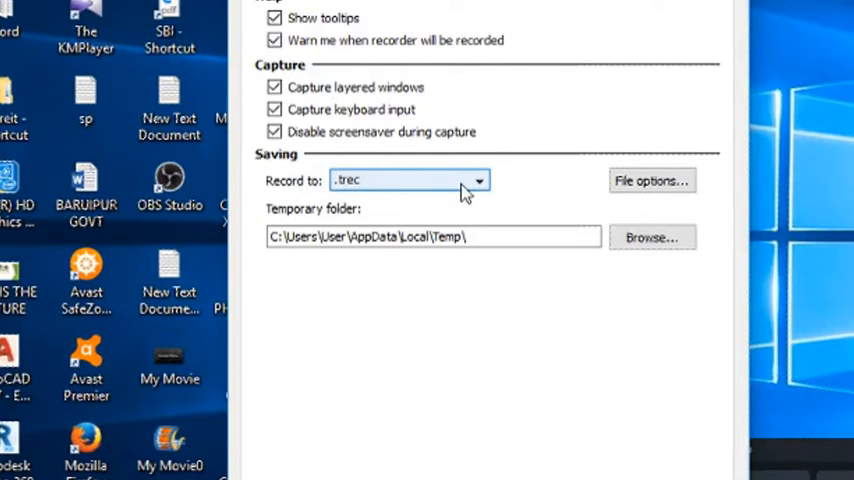
Set the Record to format from .trec to .avi and confirm with OK
{"action": "left_click", "coordinate": [478, 181]}
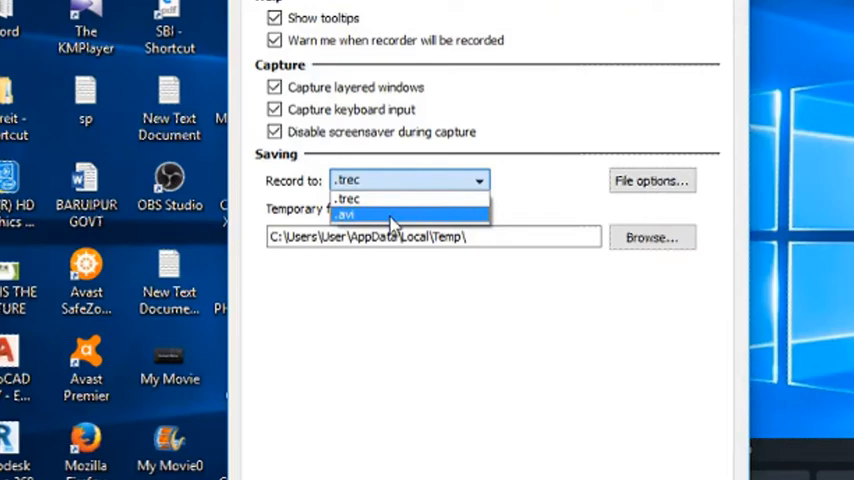
{"action": "left_click", "coordinate": [345, 213]}
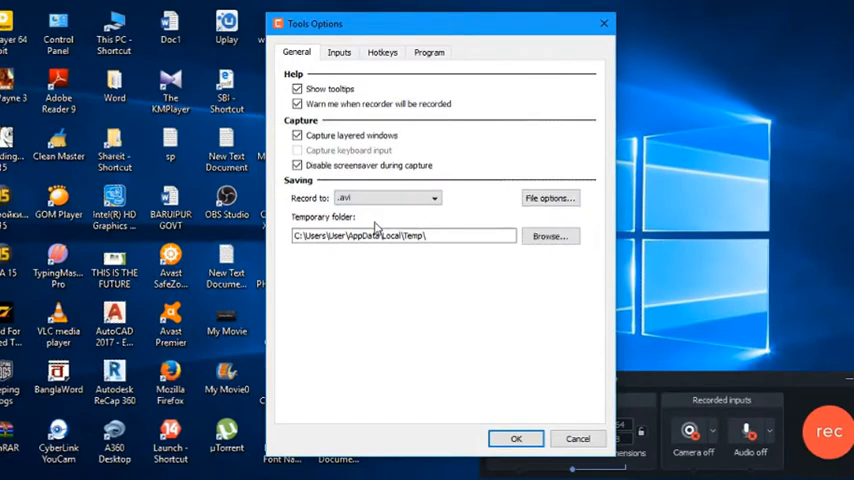
{"action": "left_click", "coordinate": [516, 439]}
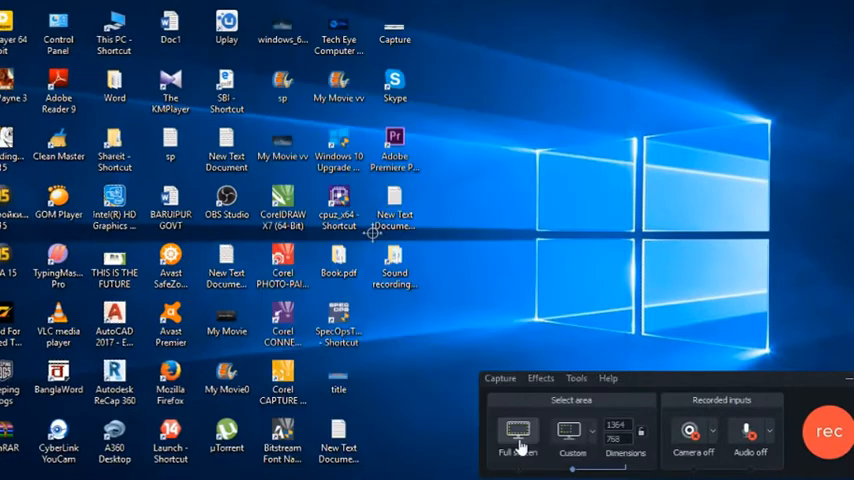